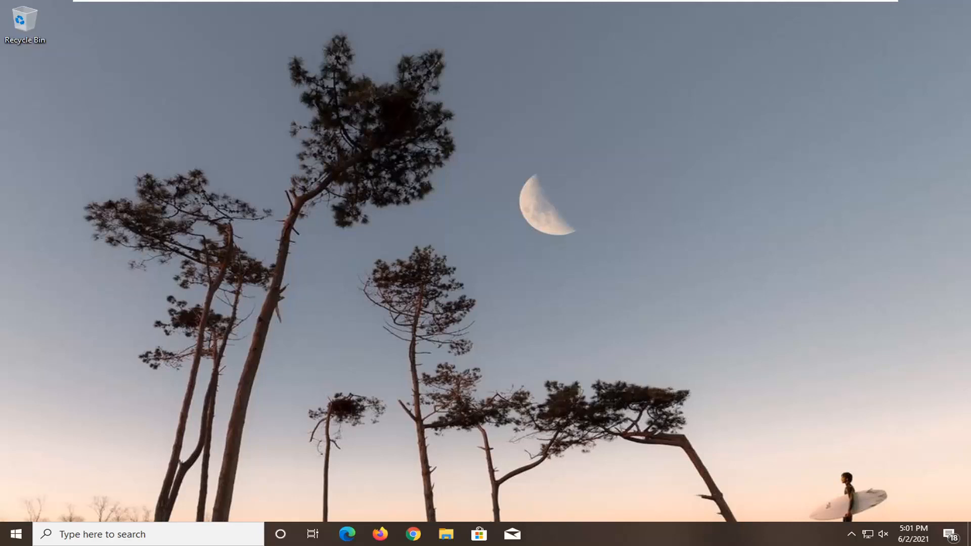
mouse_move(415, 379)
text(control panel)
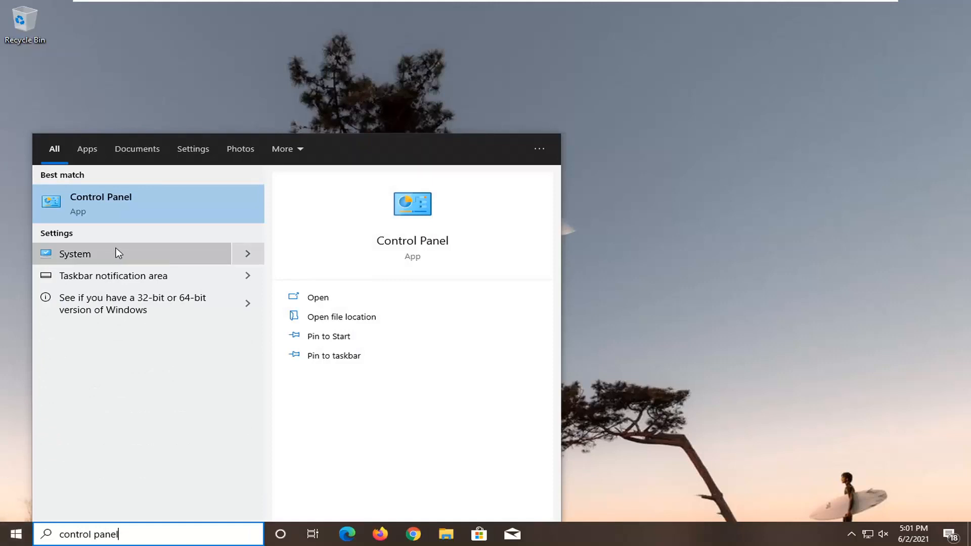
mouse_move(122, 209)
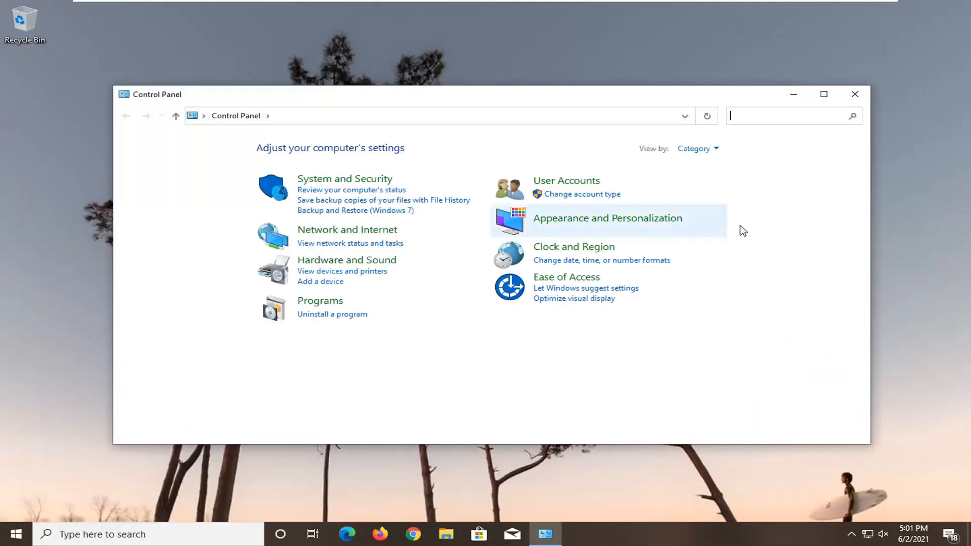
View Control Panel as large icons, review the Programs and Features list, then close it.
click(698, 149)
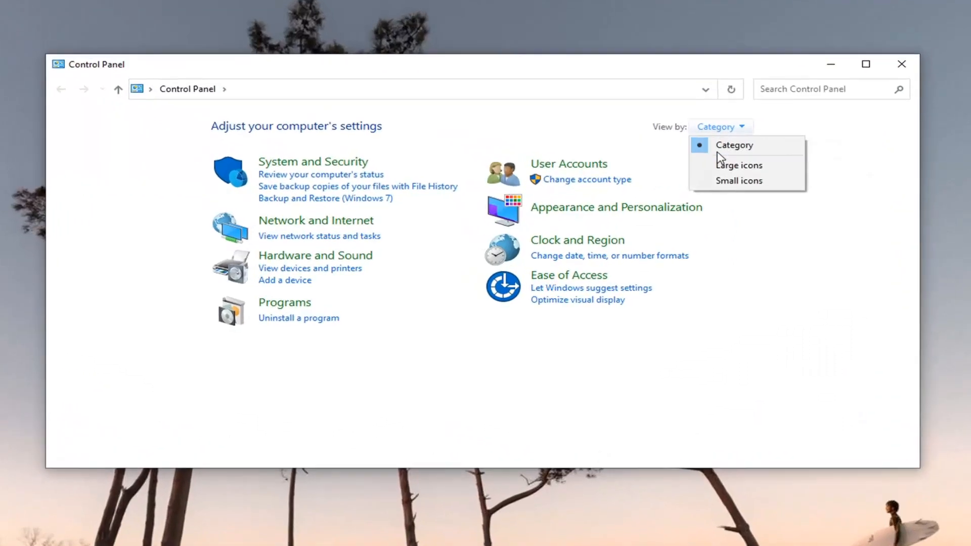
click(739, 165)
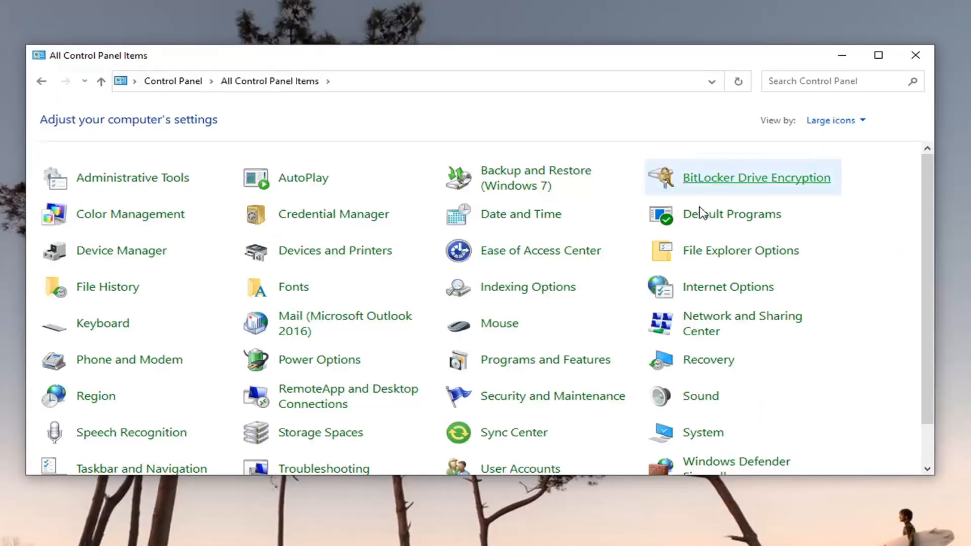
mouse_move(545, 359)
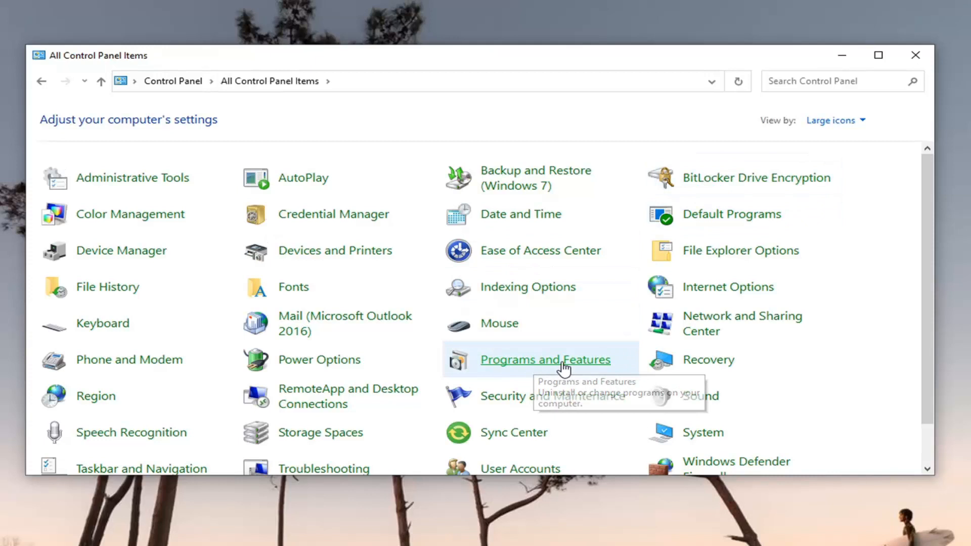
click(544, 360)
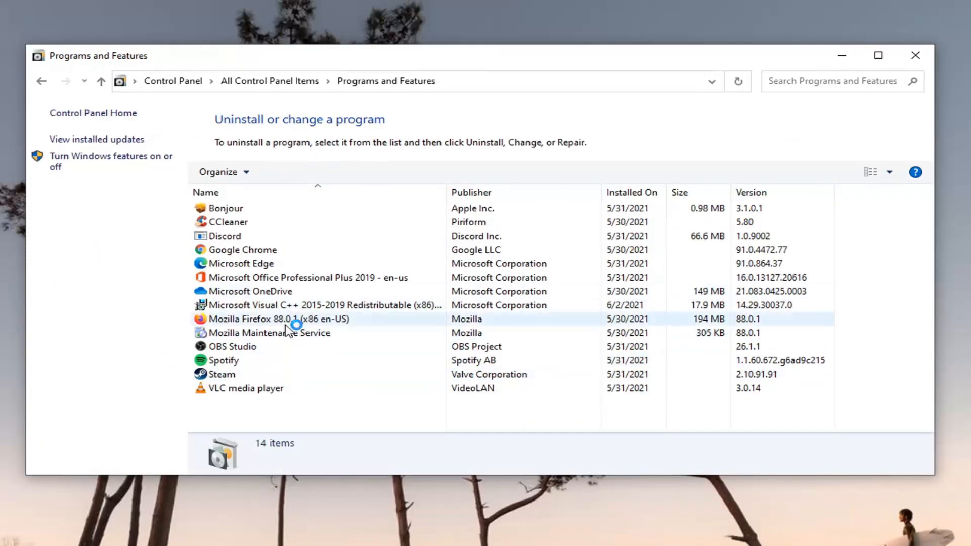
click(738, 81)
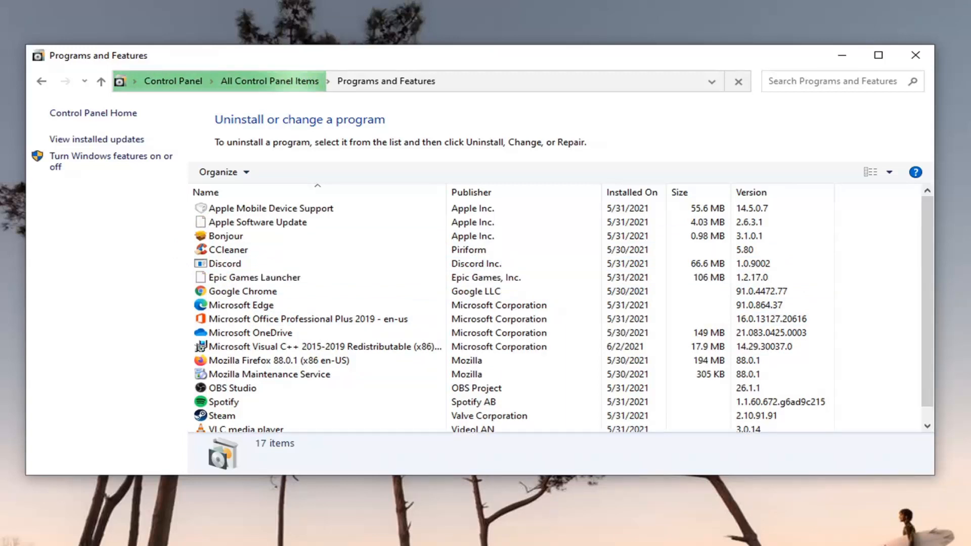
click(738, 81)
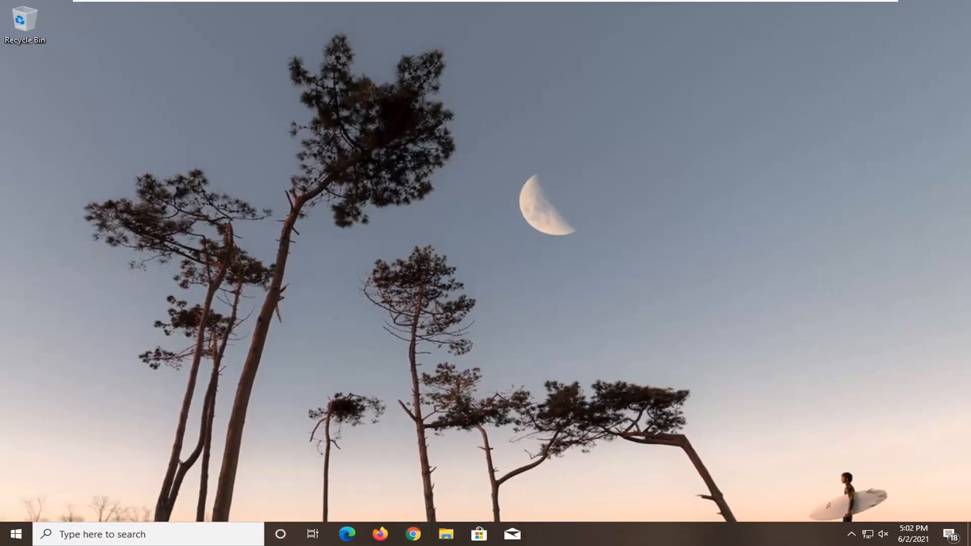
Browse to the Citrix Workspace app for Windows page and start the installer download.
click(413, 534)
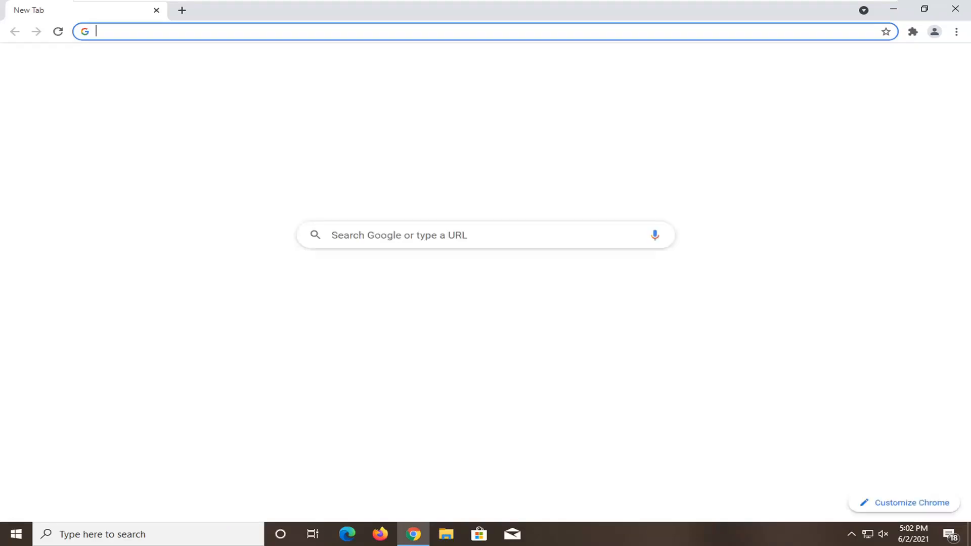
text(https://www.citrix.com/en-in/downloads/workspace-app/windows/workspace-app-for-windows-latest.html)
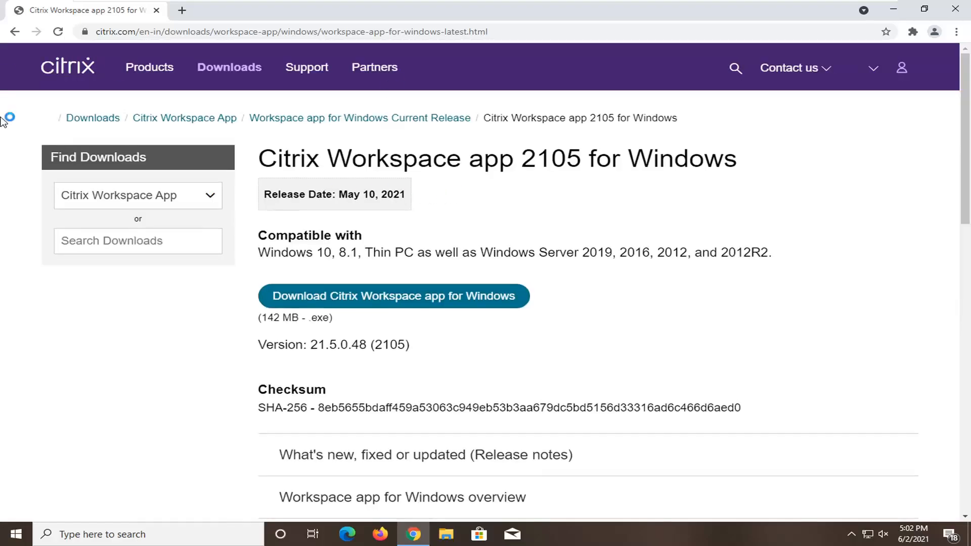
click(85, 31)
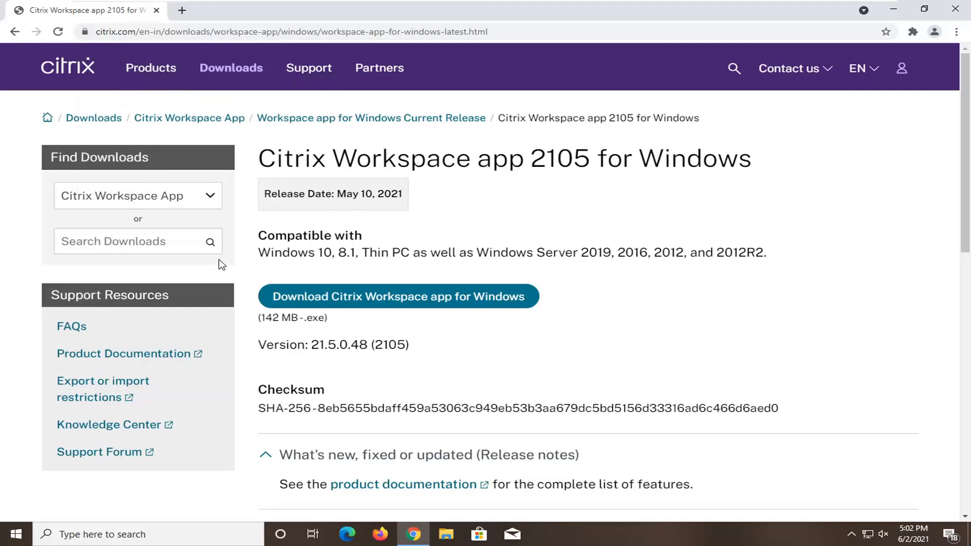
scroll(down, 3)
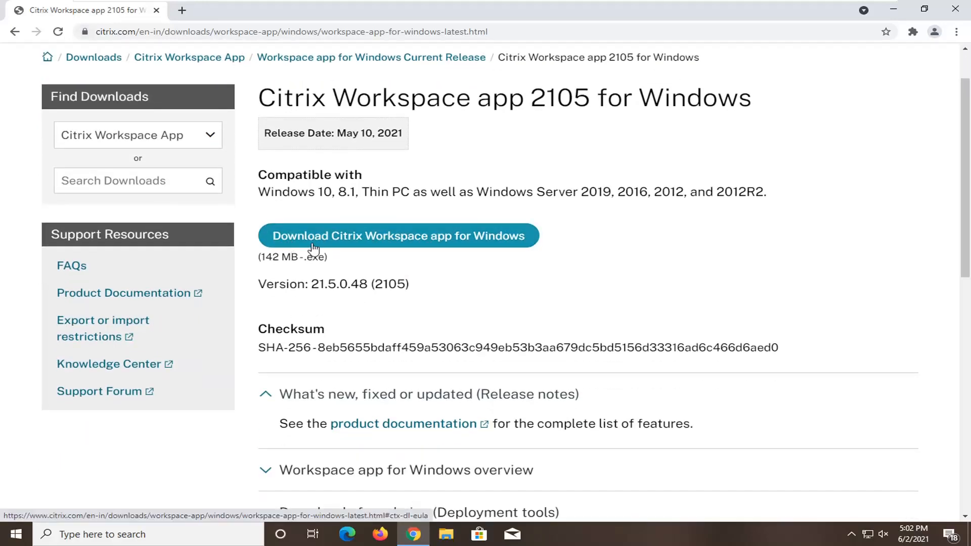
click(398, 236)
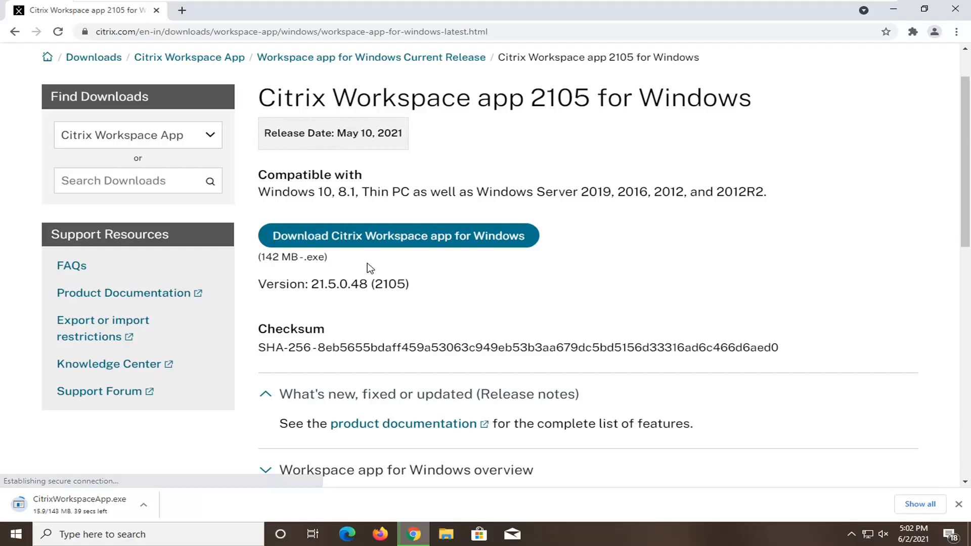
mouse_move(371, 282)
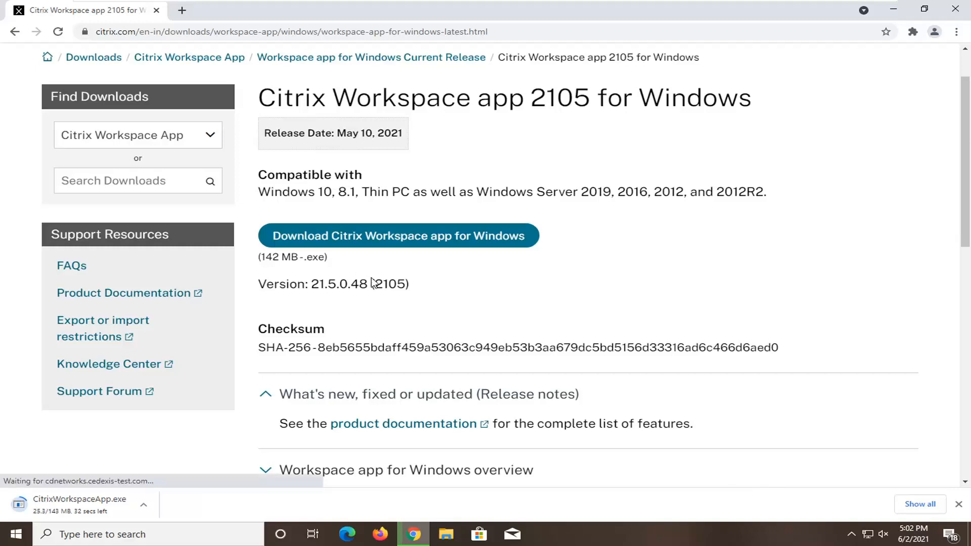
mouse_move(823, 332)
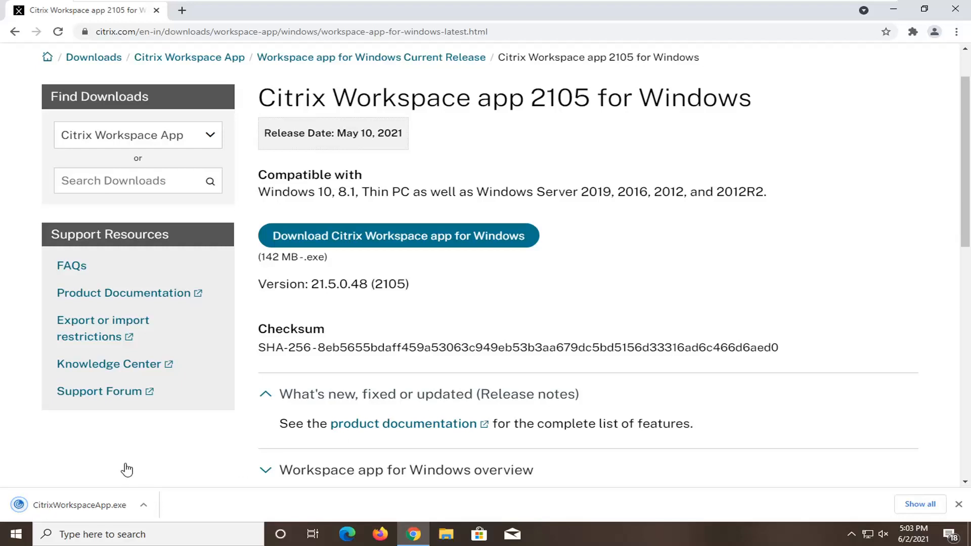
Run the downloaded CitrixWorkspaceApp.exe from Chrome's download bar.
click(76, 505)
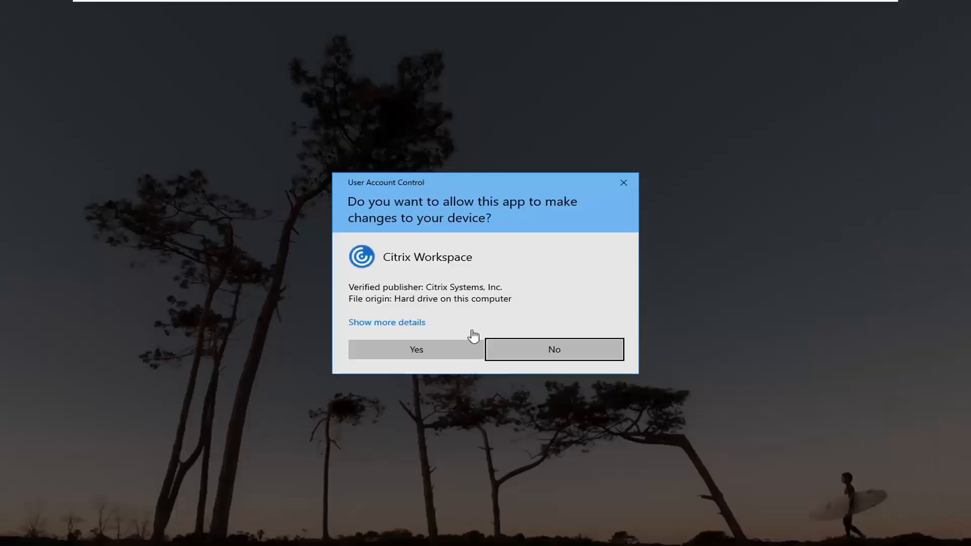
mouse_move(447, 301)
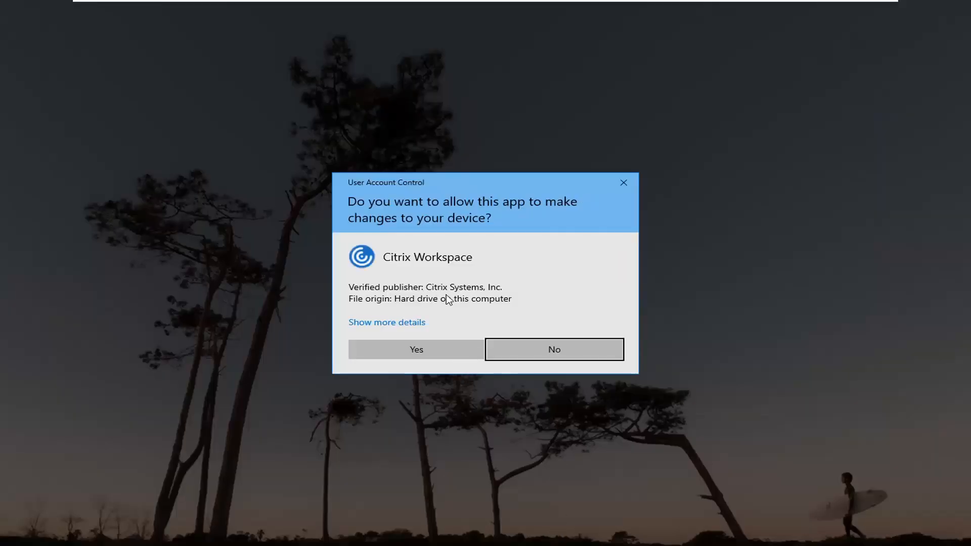
mouse_move(416, 349)
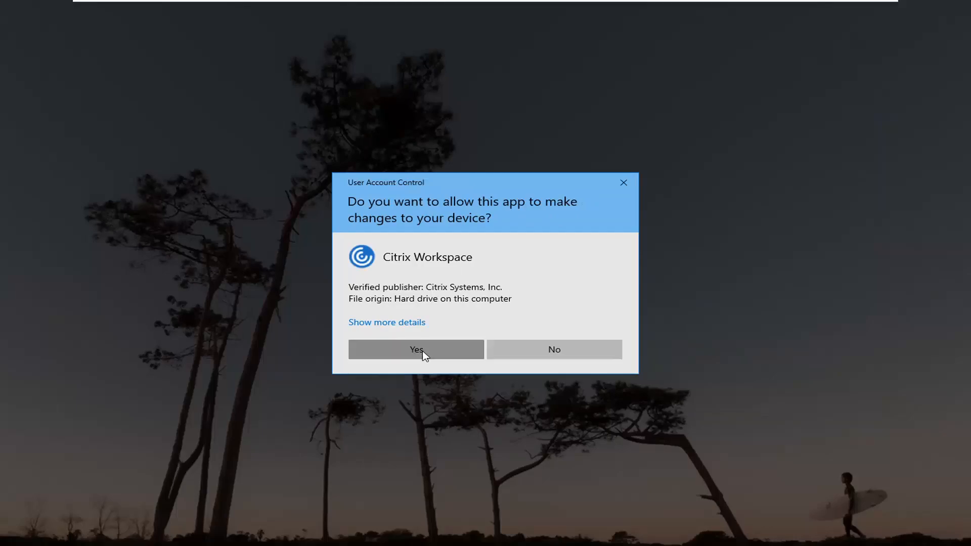
Grant the Citrix Workspace installer permission in the User Account Control prompt.
click(416, 349)
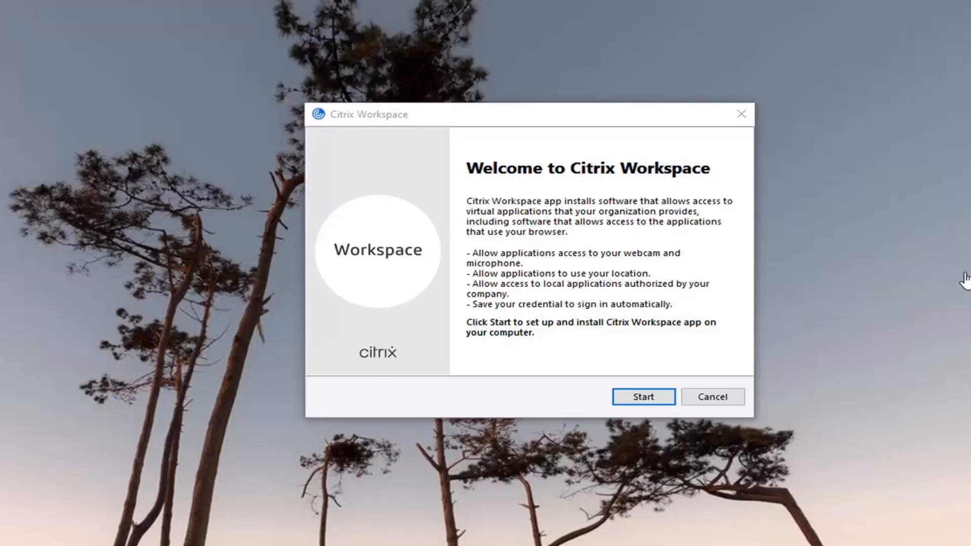
mouse_move(522, 232)
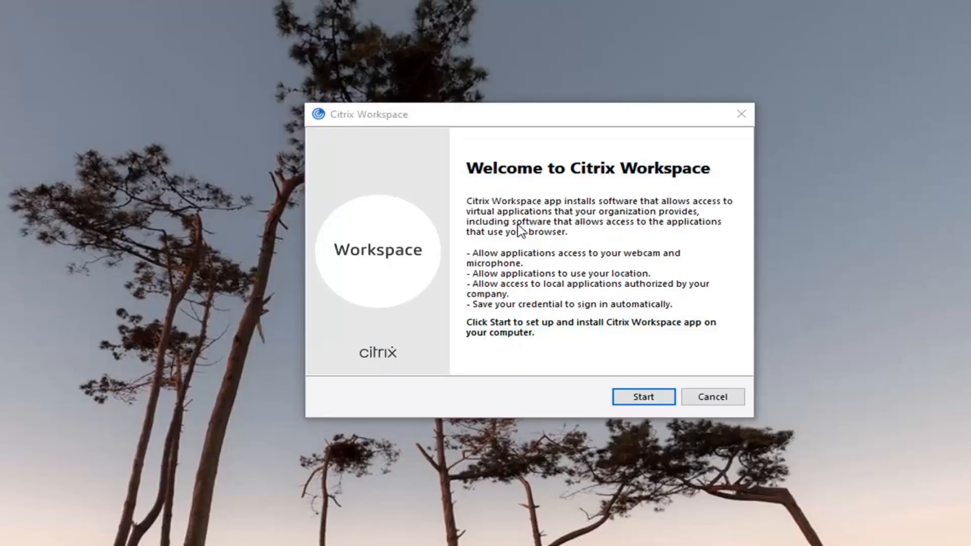
mouse_move(480, 234)
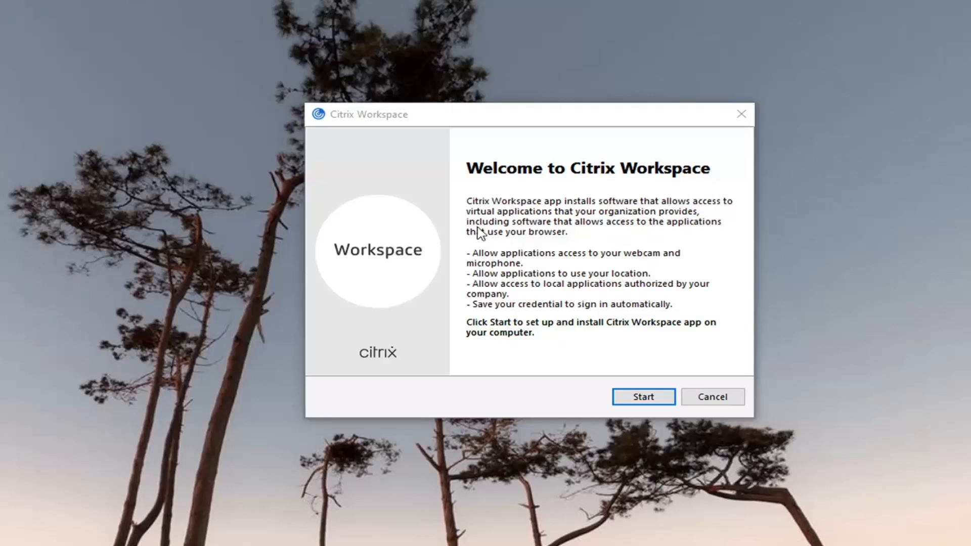
mouse_move(695, 230)
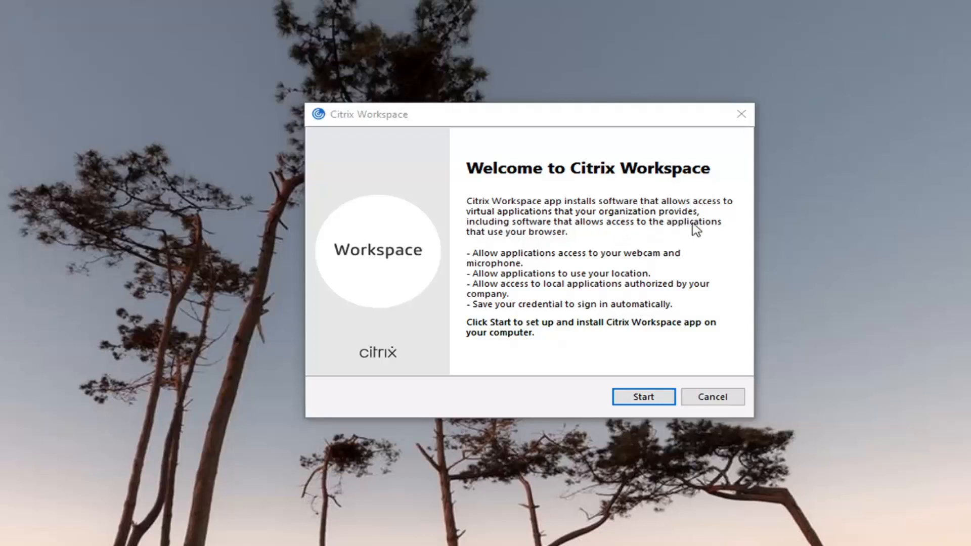
mouse_move(612, 241)
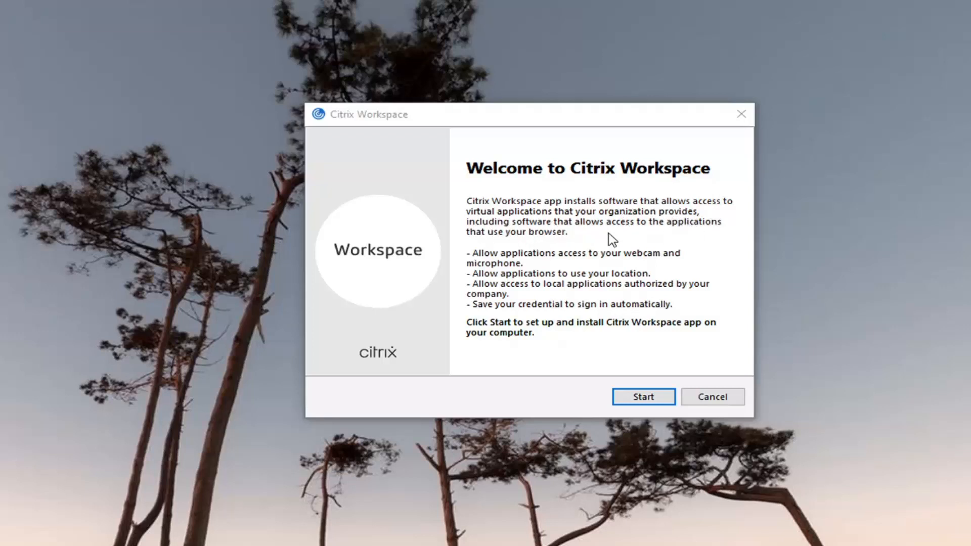
mouse_move(526, 244)
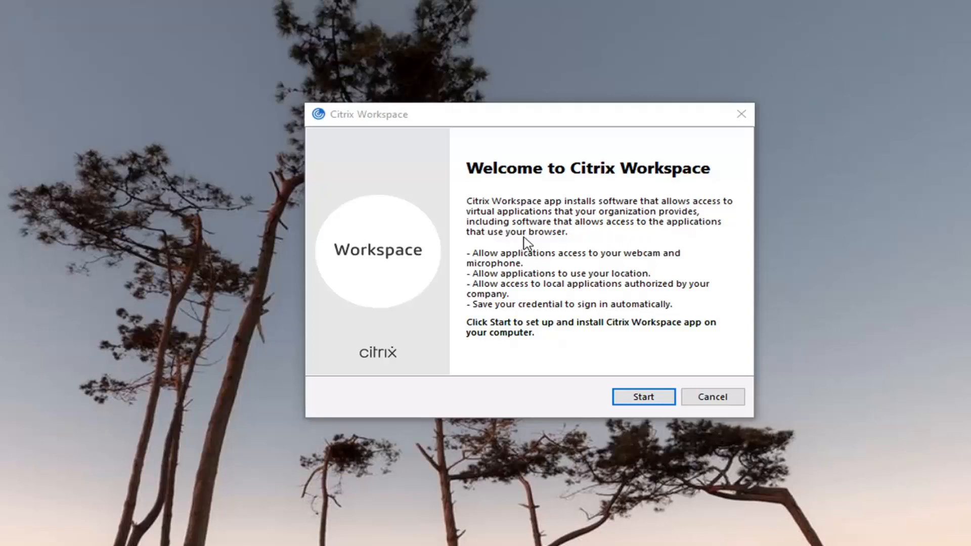
Start setup, accept the license agreement and install with app protection left unchecked.
click(644, 396)
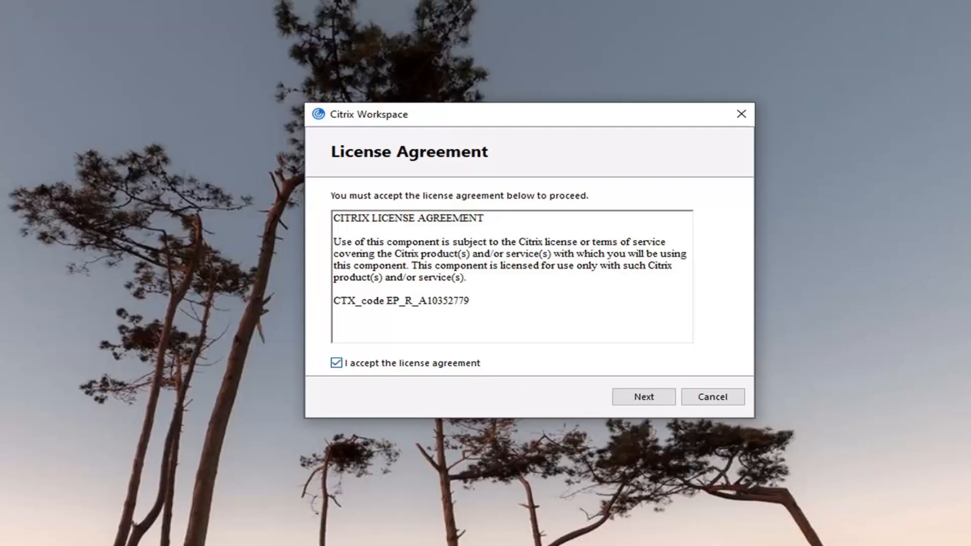
click(644, 397)
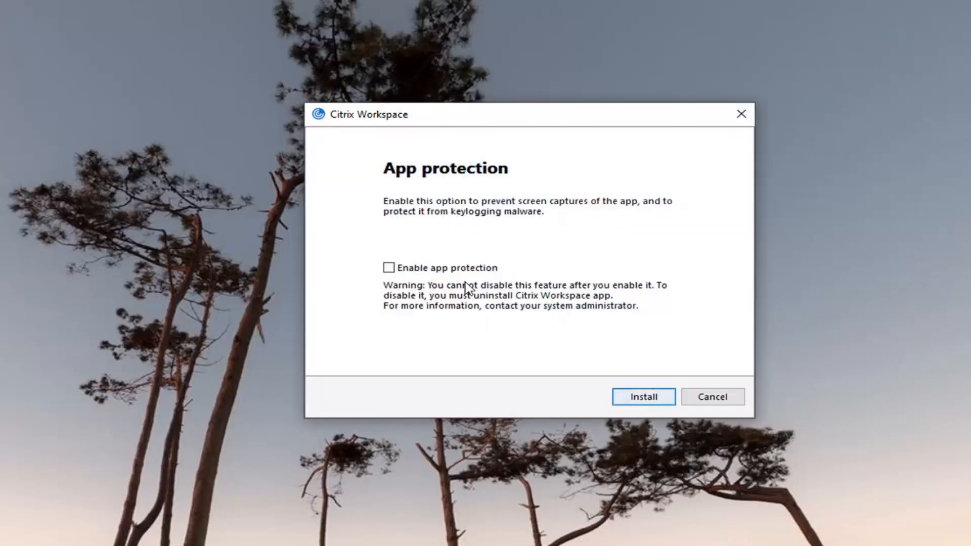
mouse_move(382, 256)
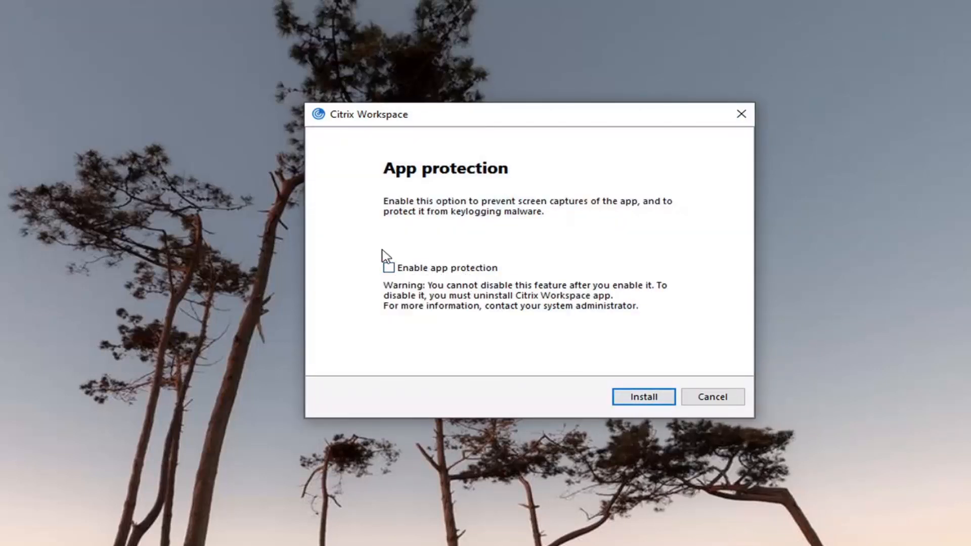
mouse_move(451, 186)
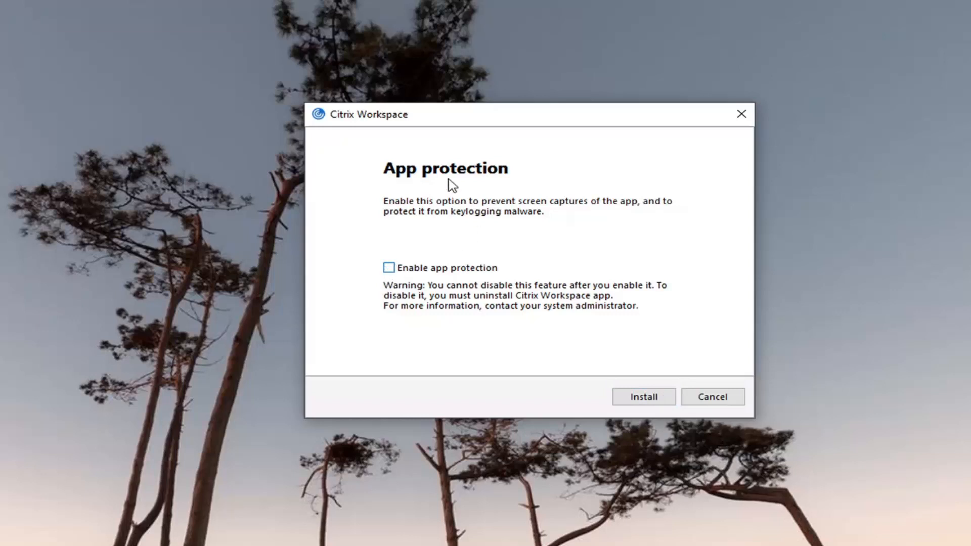
click(643, 396)
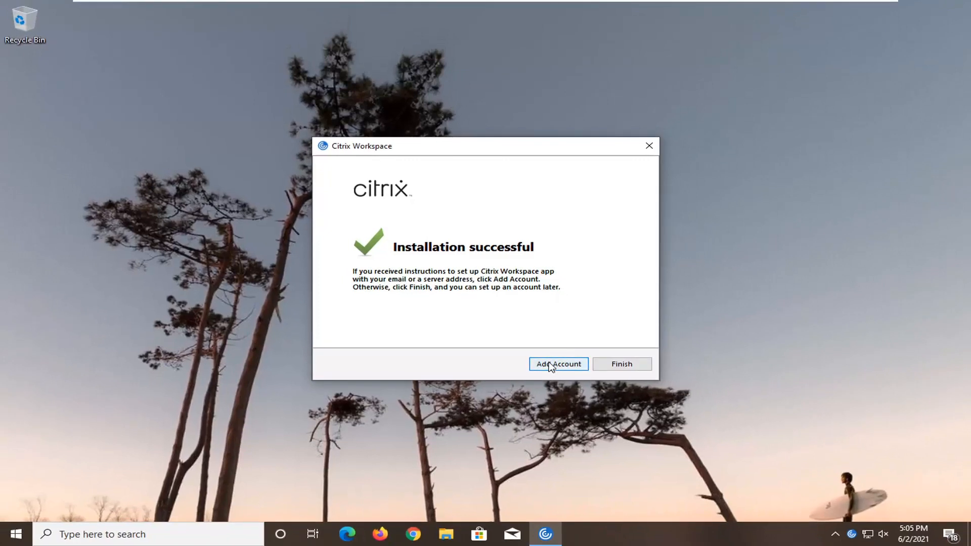
Finish the installer and expand the hidden tray icons to see Citrix Workspace running.
click(621, 363)
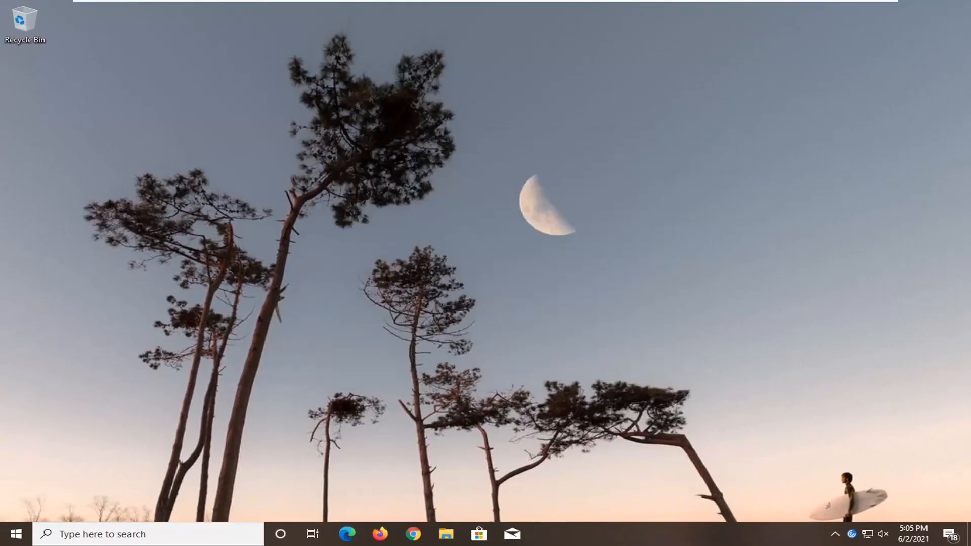
click(852, 534)
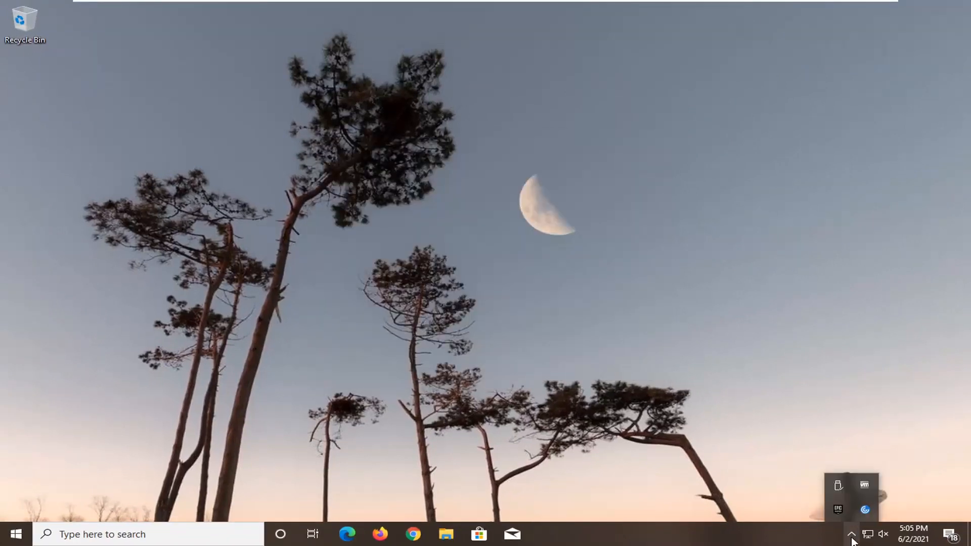
mouse_move(865, 510)
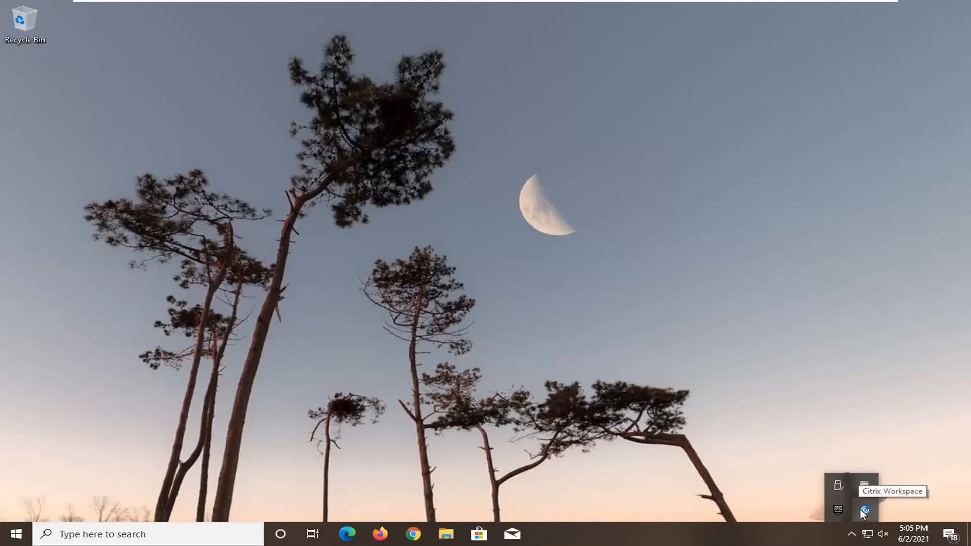
mouse_move(858, 347)
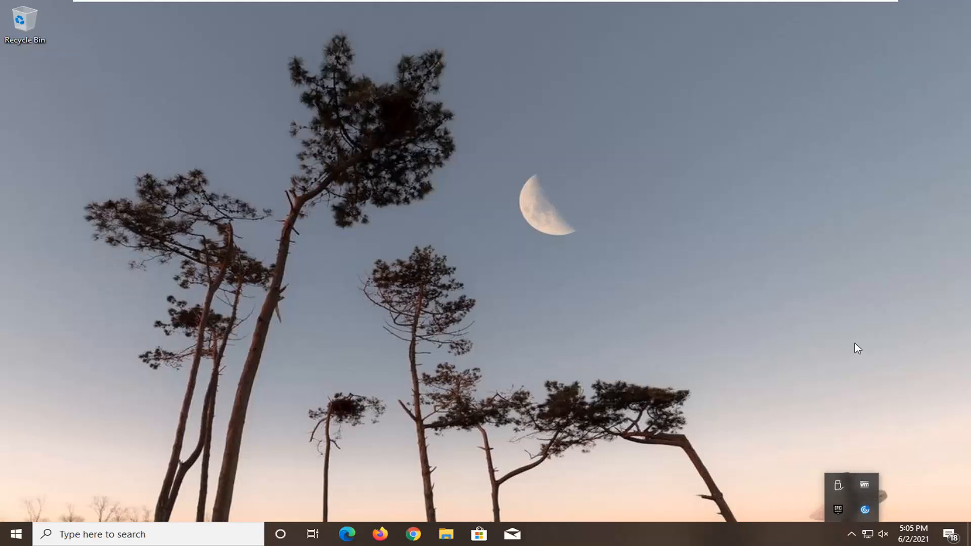